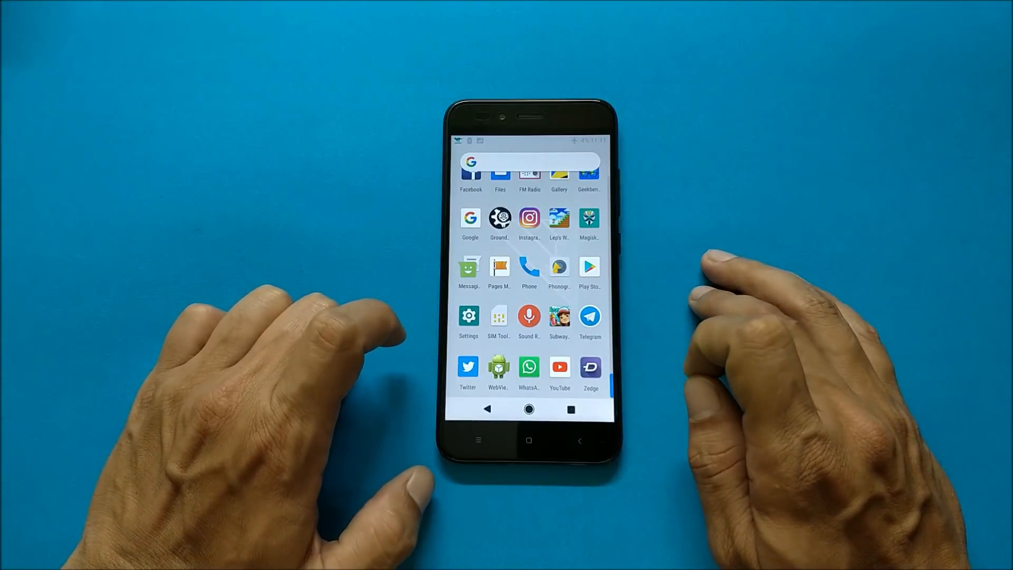
Return from the app list to the home screen with its dark wallpaper and date.
{"action": "left_click", "coordinate": [528, 407]}
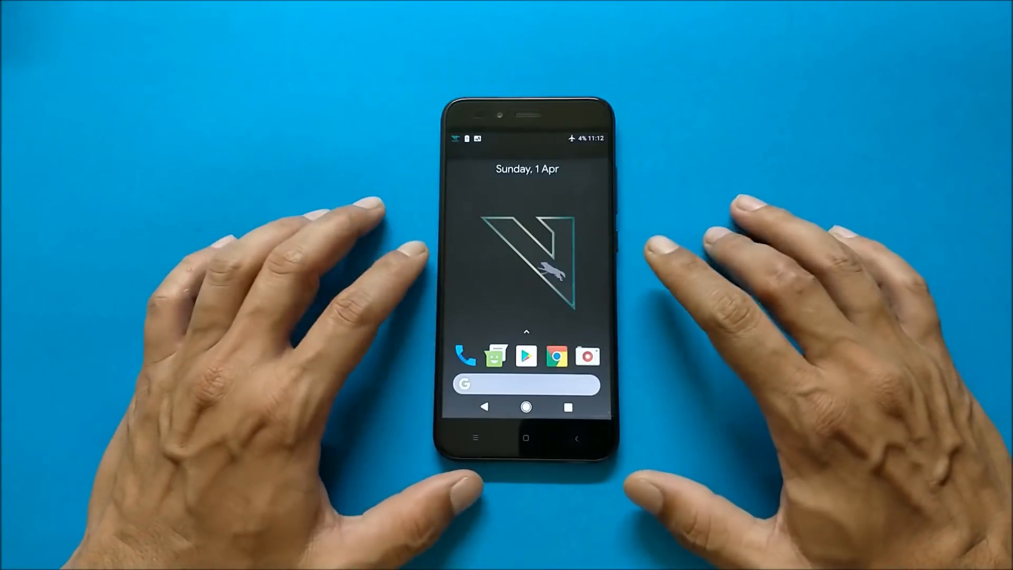